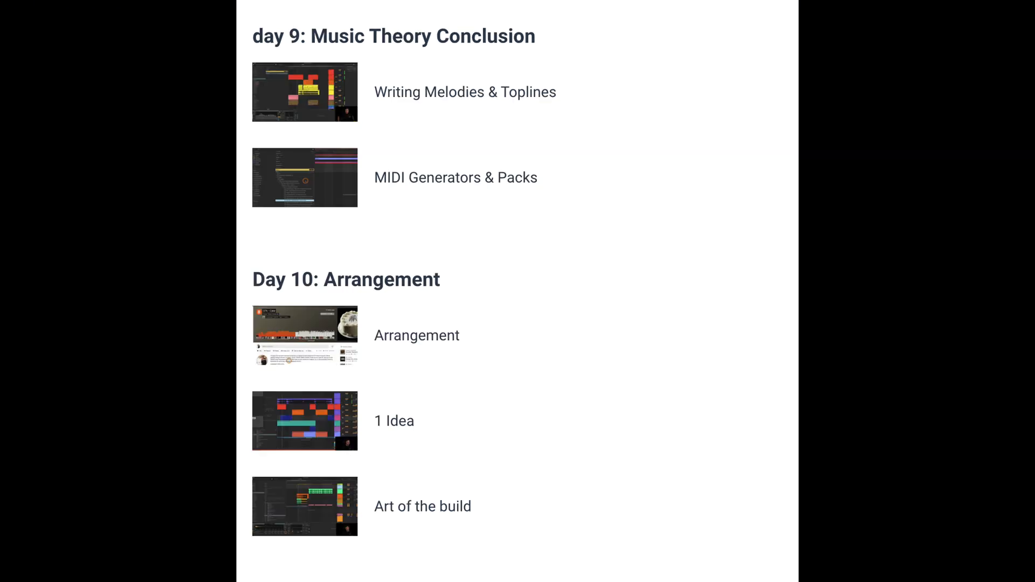
# Scroll the course page down to the Day 9 and Day 10 lesson listings.
pyautogui.scroll(-3)
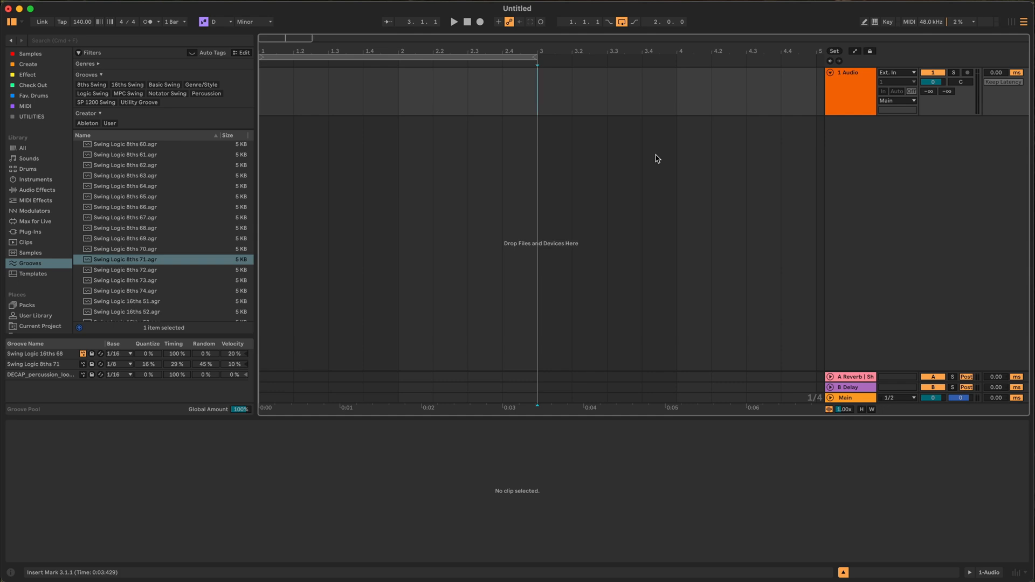
# Show the Reverb return's devices and select Shortcut Buddy to insert Pro-Q 3 instances.
pyautogui.click(850, 376)
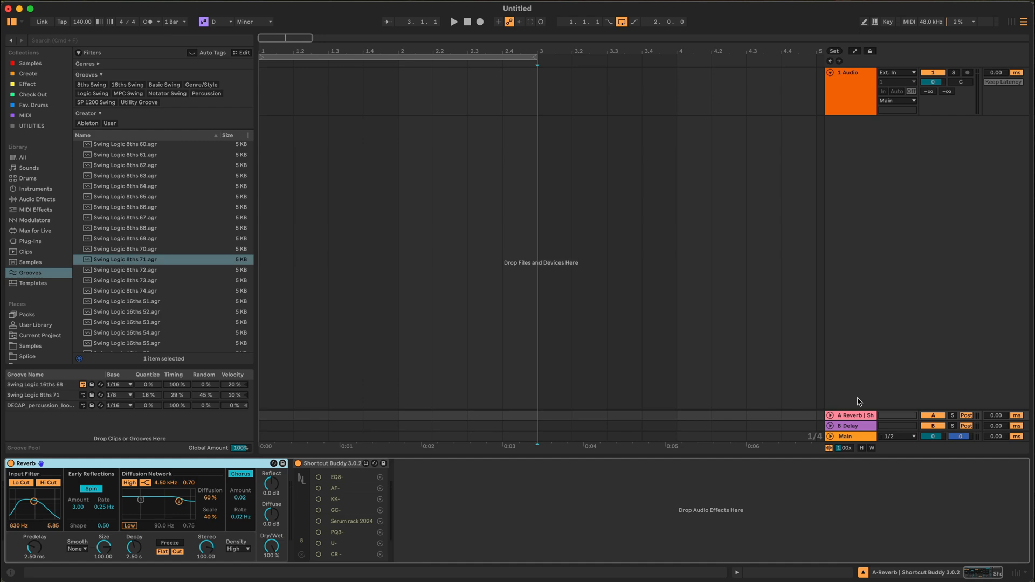
pyautogui.moveTo(617, 527)
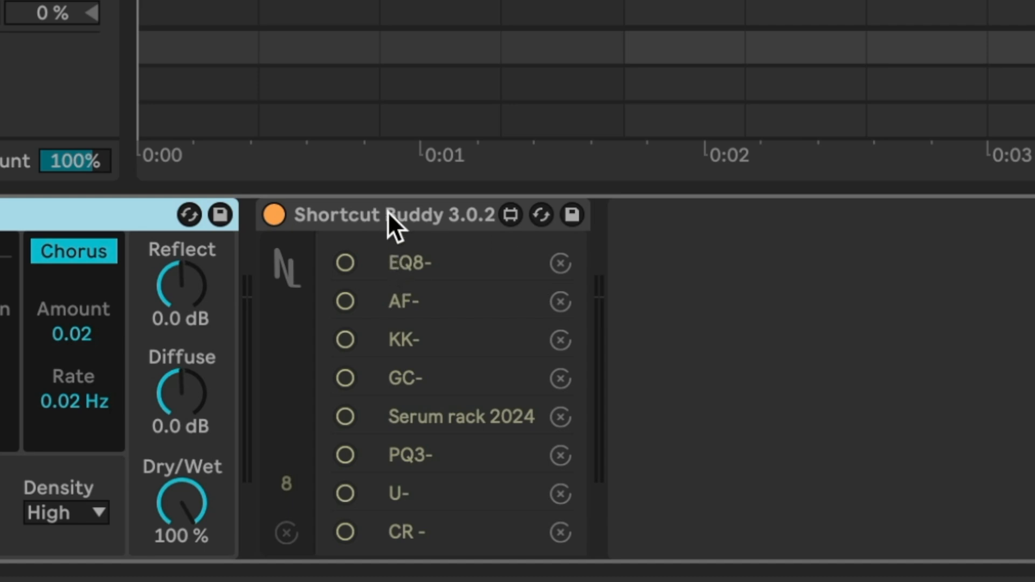
pyautogui.click(396, 215)
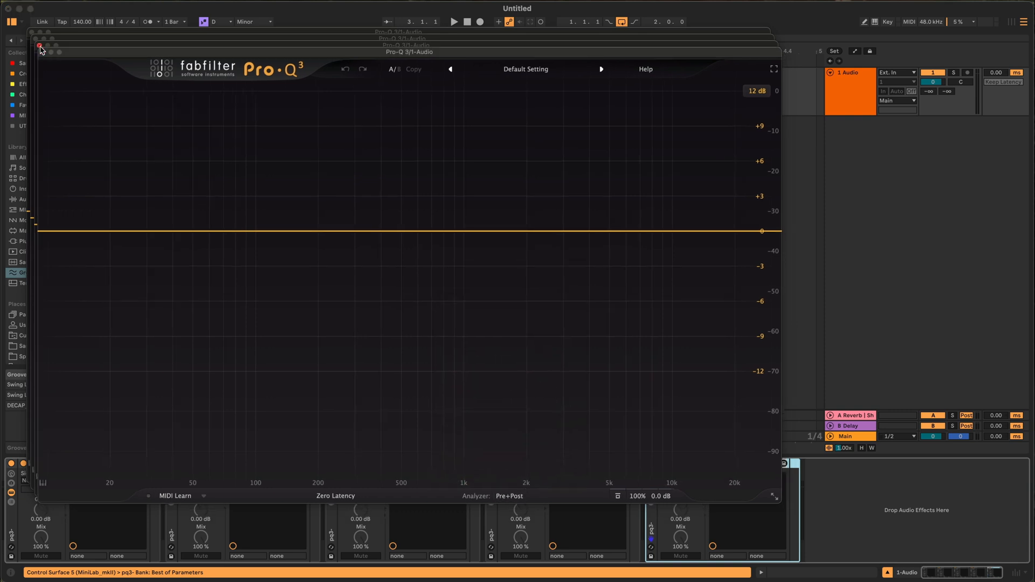
# Close the front floating Pro-Q 3 plugin window.
pyautogui.click(41, 45)
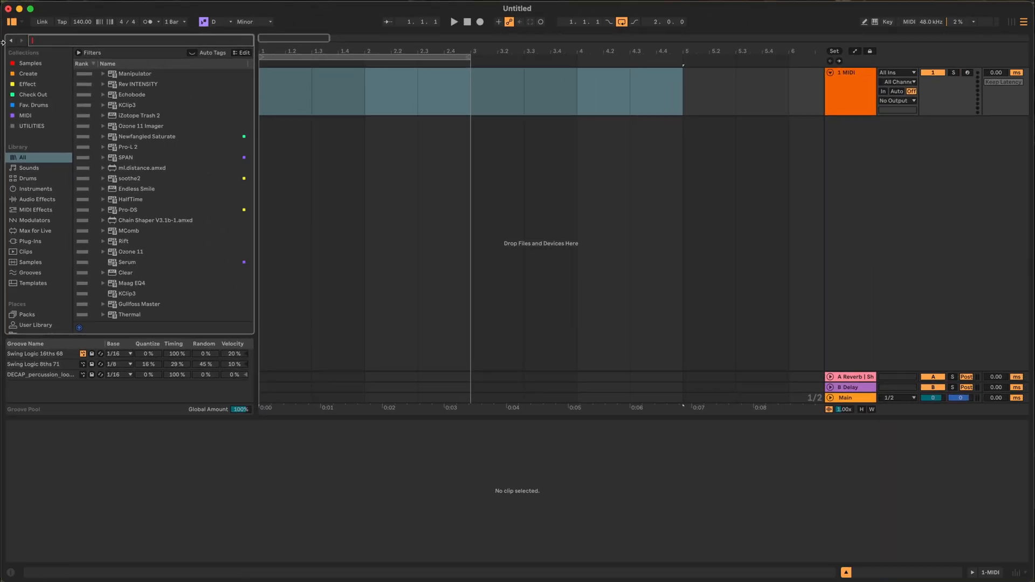
# Search the browser for '.mid' files.
pyautogui.write('.mid')
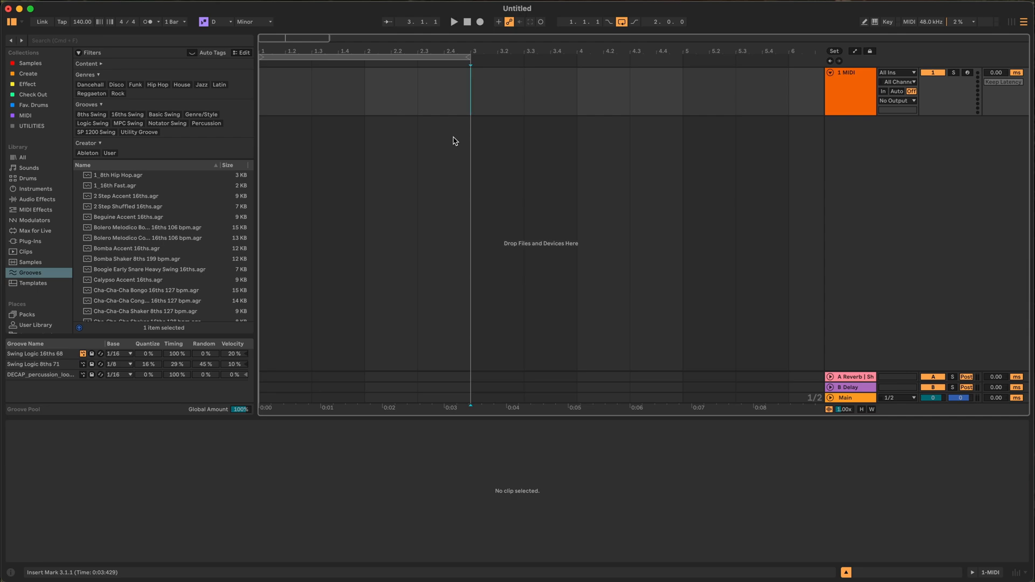
pyautogui.moveTo(453, 137)
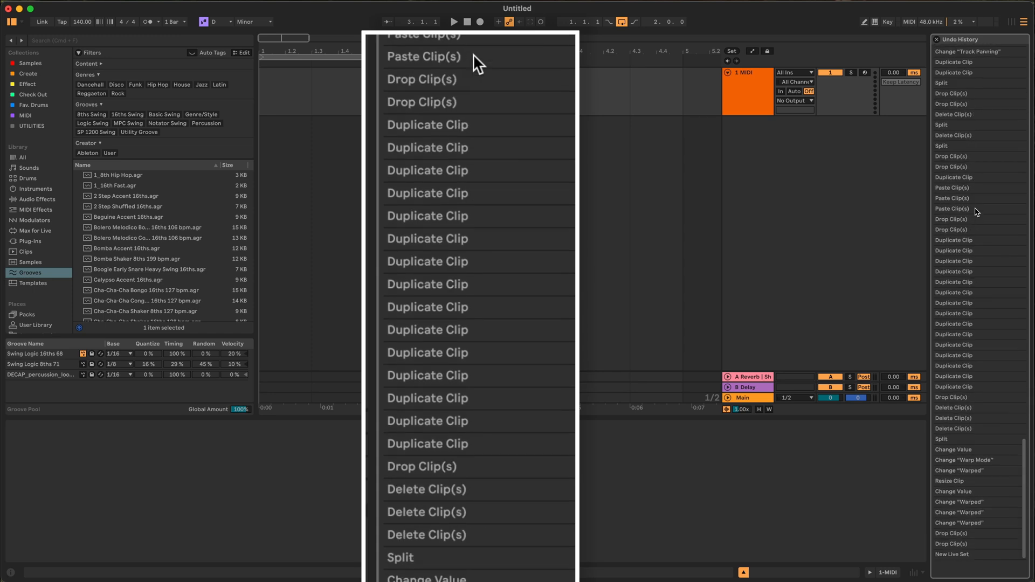
# Scroll down through the Undo History list of past edits.
pyautogui.scroll(-3)
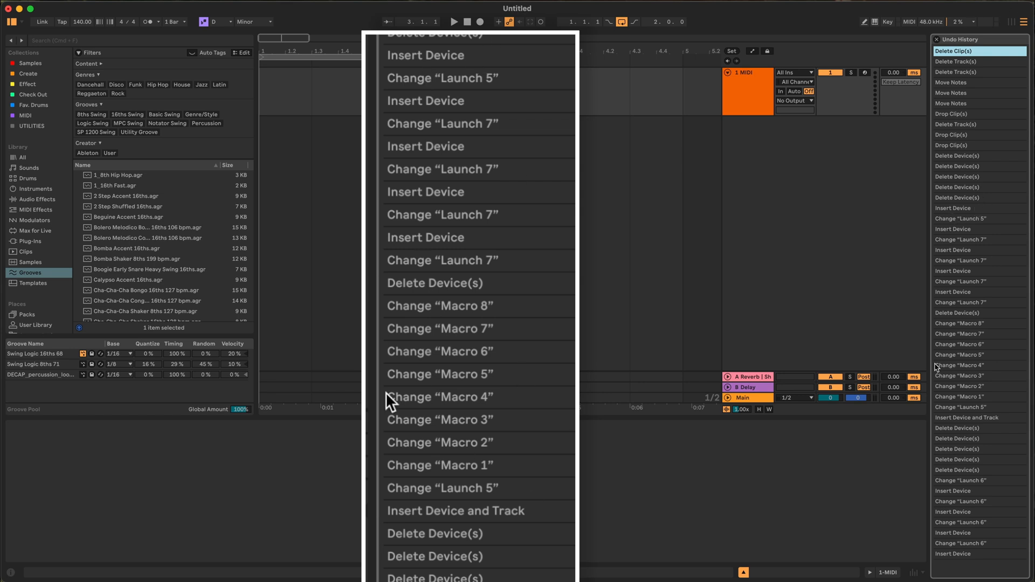
pyautogui.moveTo(469, 521)
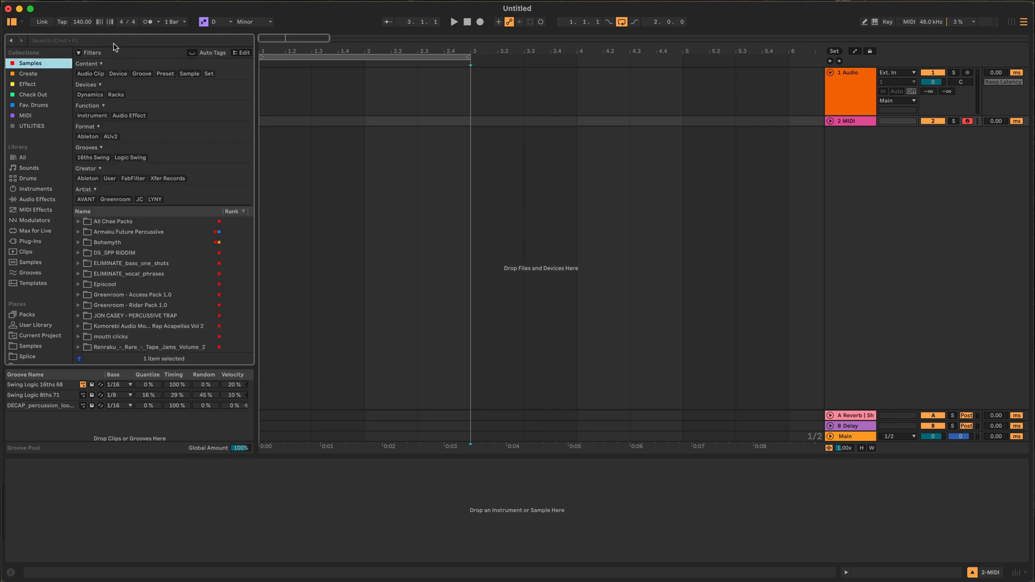
# Search 'brass' and expand the Greenroom - Access Pack 1.0 folder and its FX subfolder.
pyautogui.write('brass')
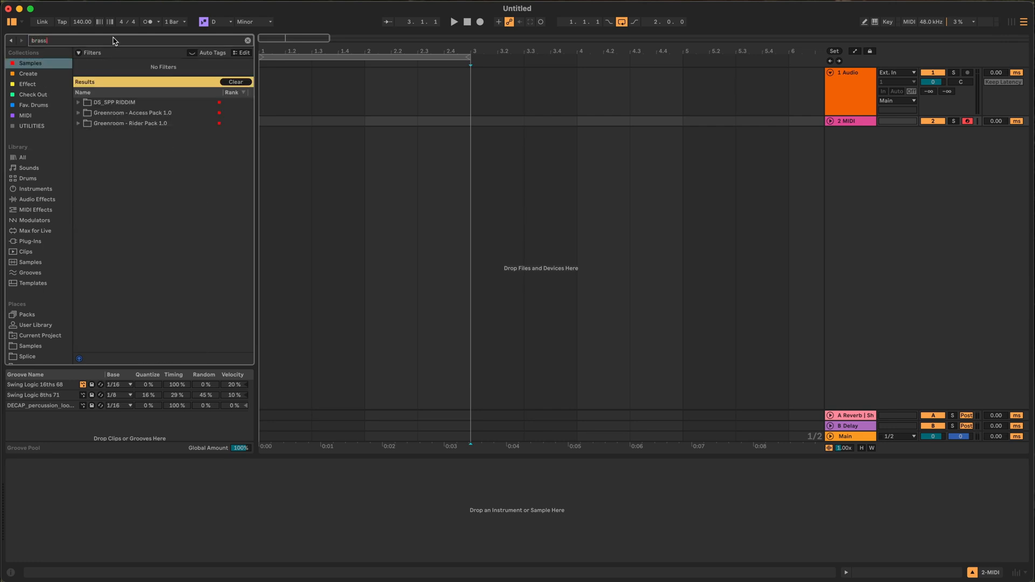
pyautogui.click(131, 112)
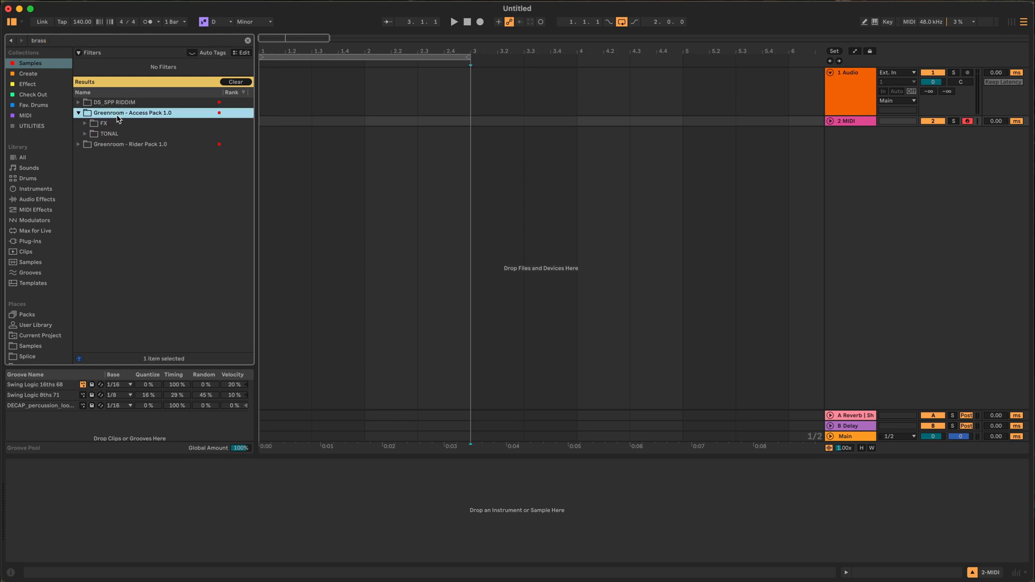
pyautogui.click(84, 123)
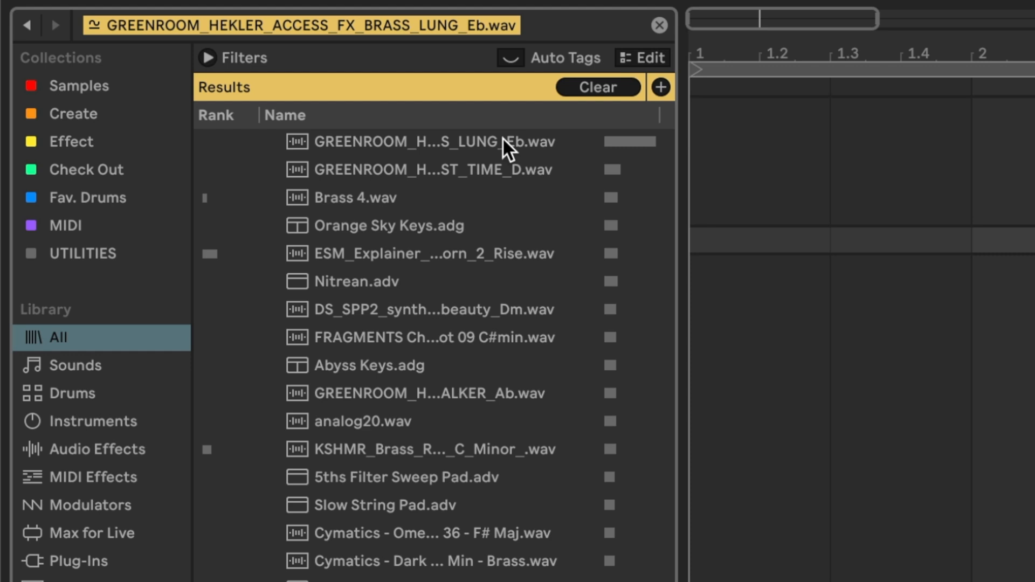
pyautogui.moveTo(506, 200)
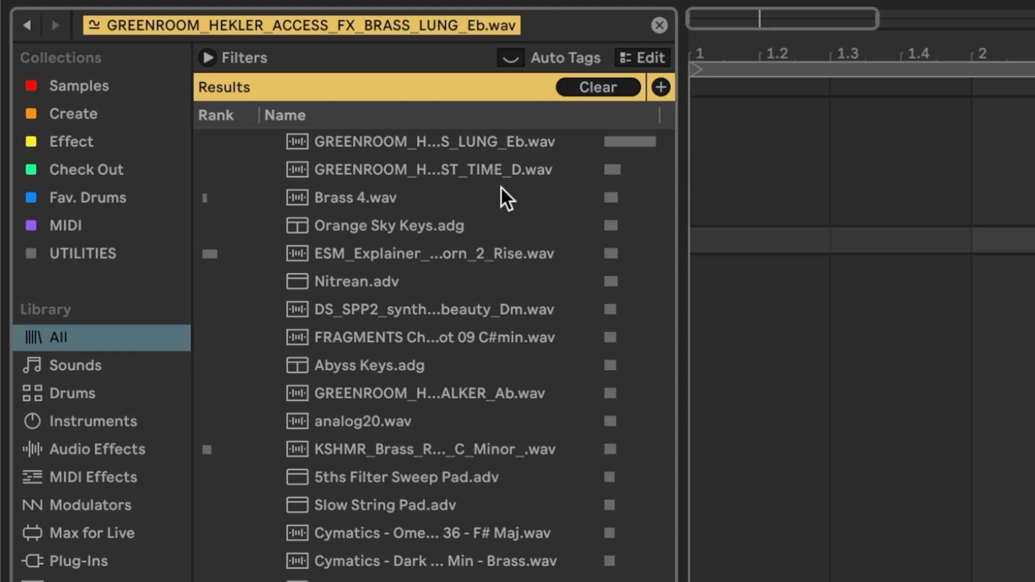
pyautogui.moveTo(508, 195)
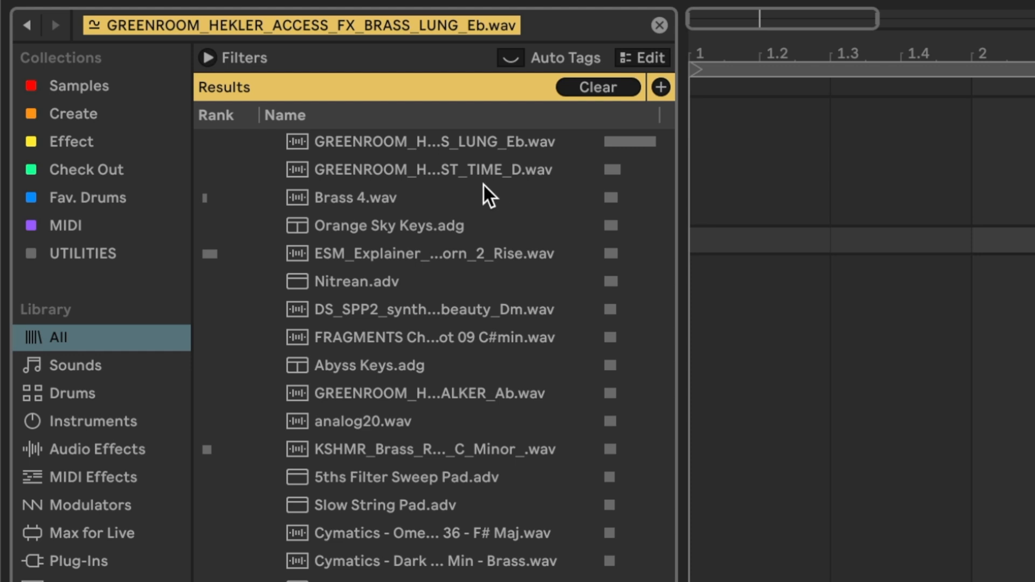
# Preview the Nitrean.adv, KSHMR brass and Cymatics F# Maj similar-sample matches.
pyautogui.click(429, 169)
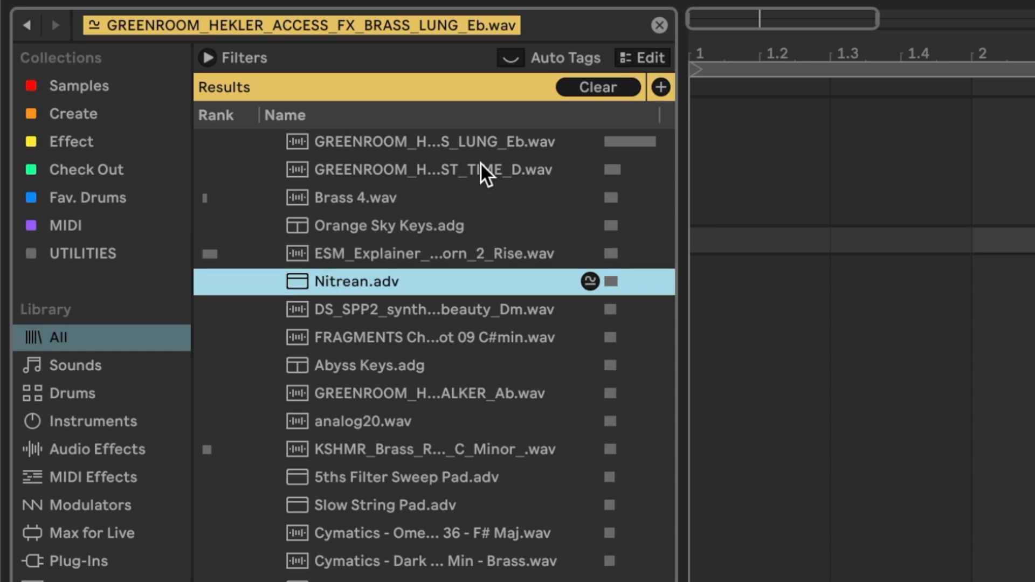
pyautogui.click(433, 449)
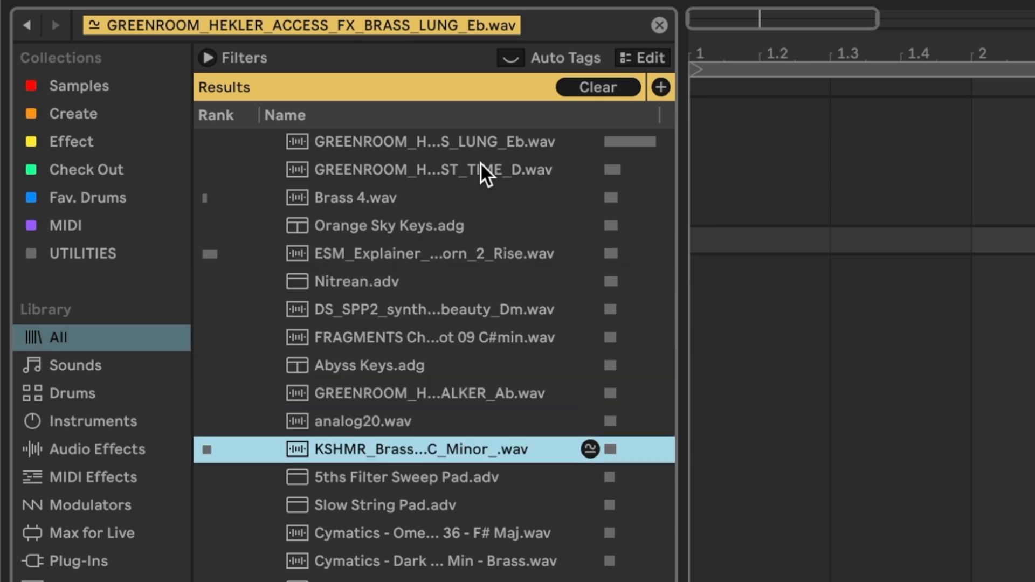
pyautogui.click(430, 533)
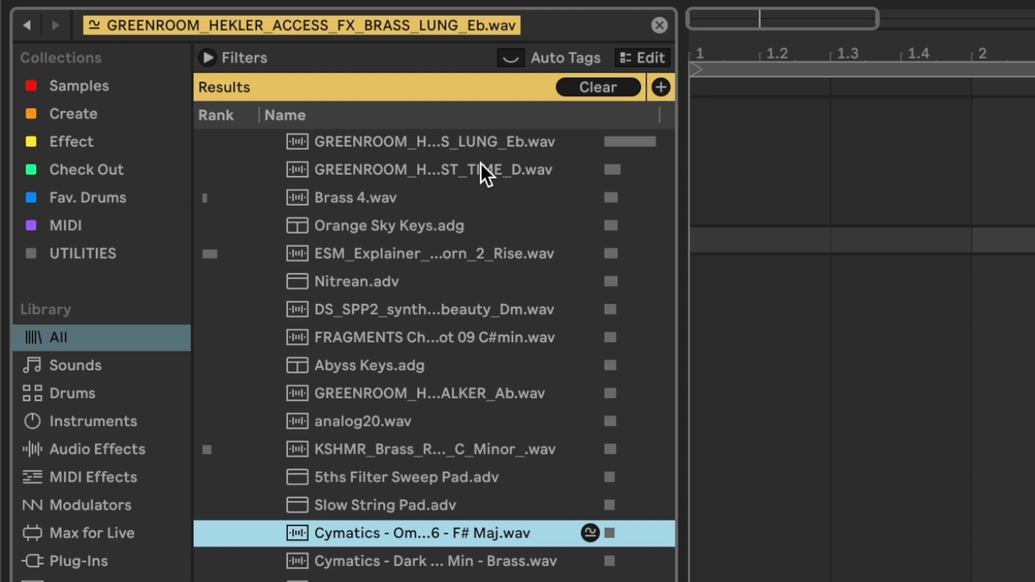